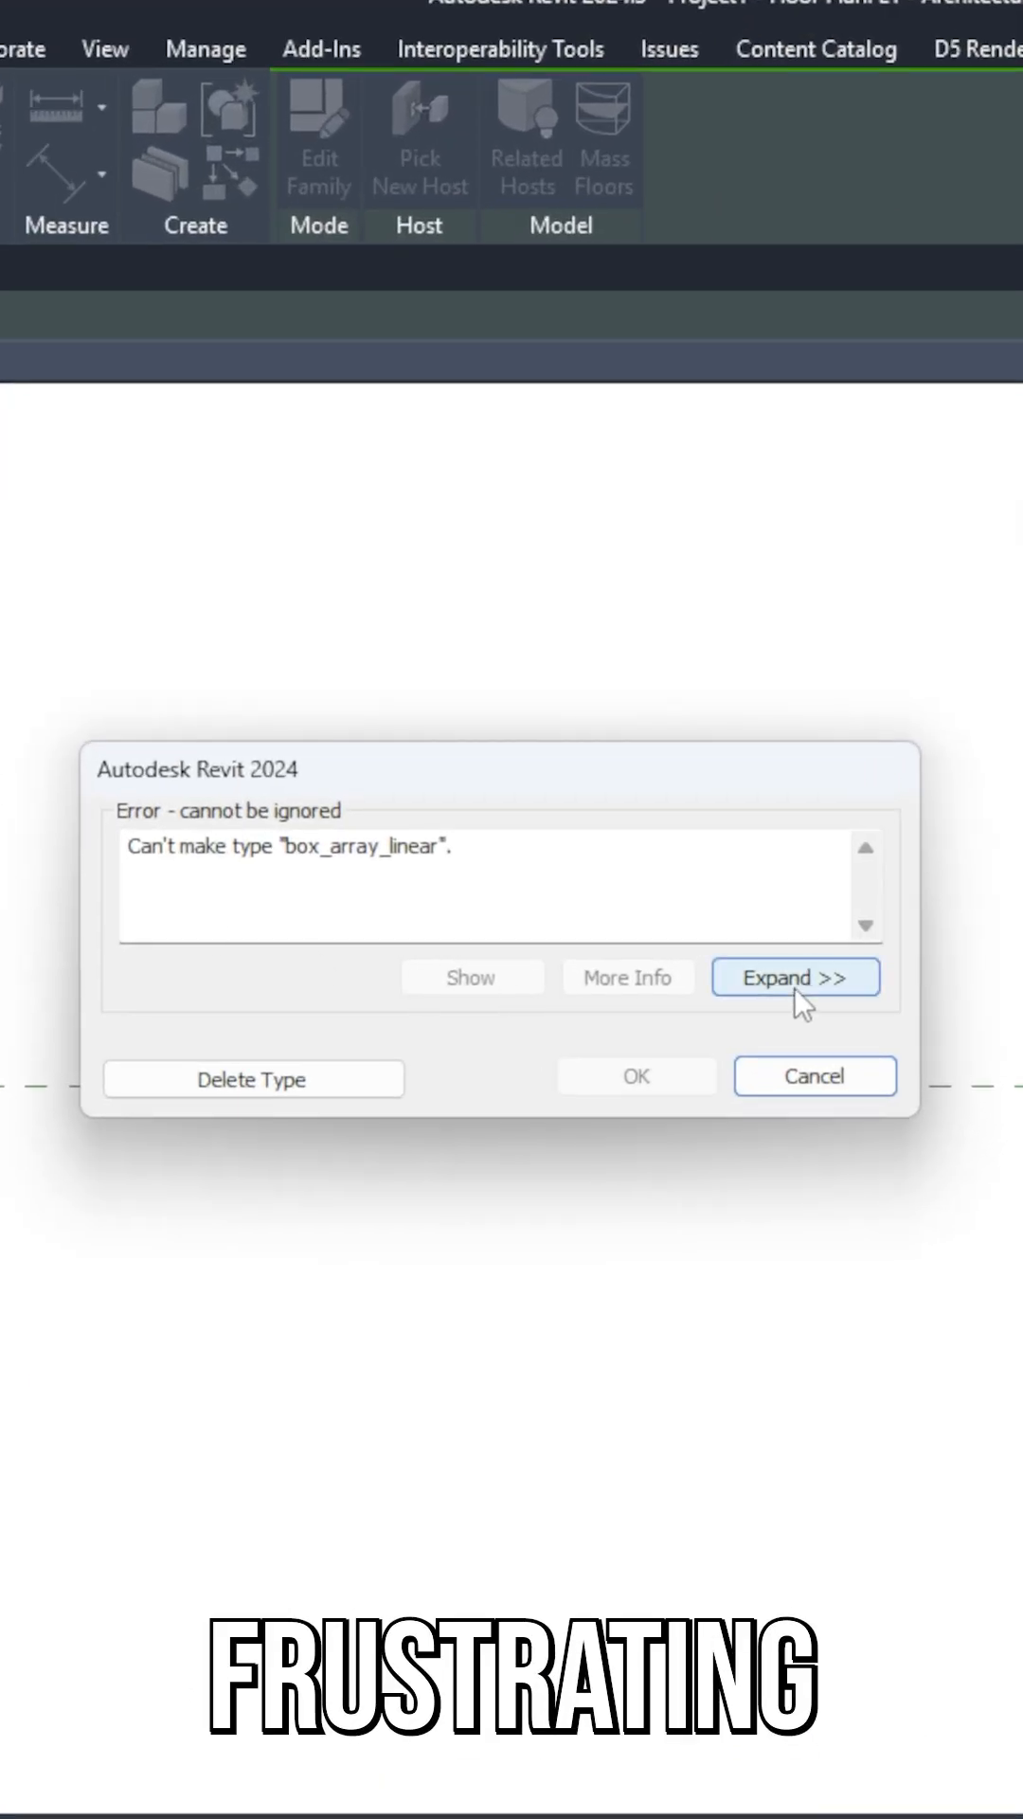
- Dismiss the type error dialog to return to the Ref. Level plan view
click(794, 978)
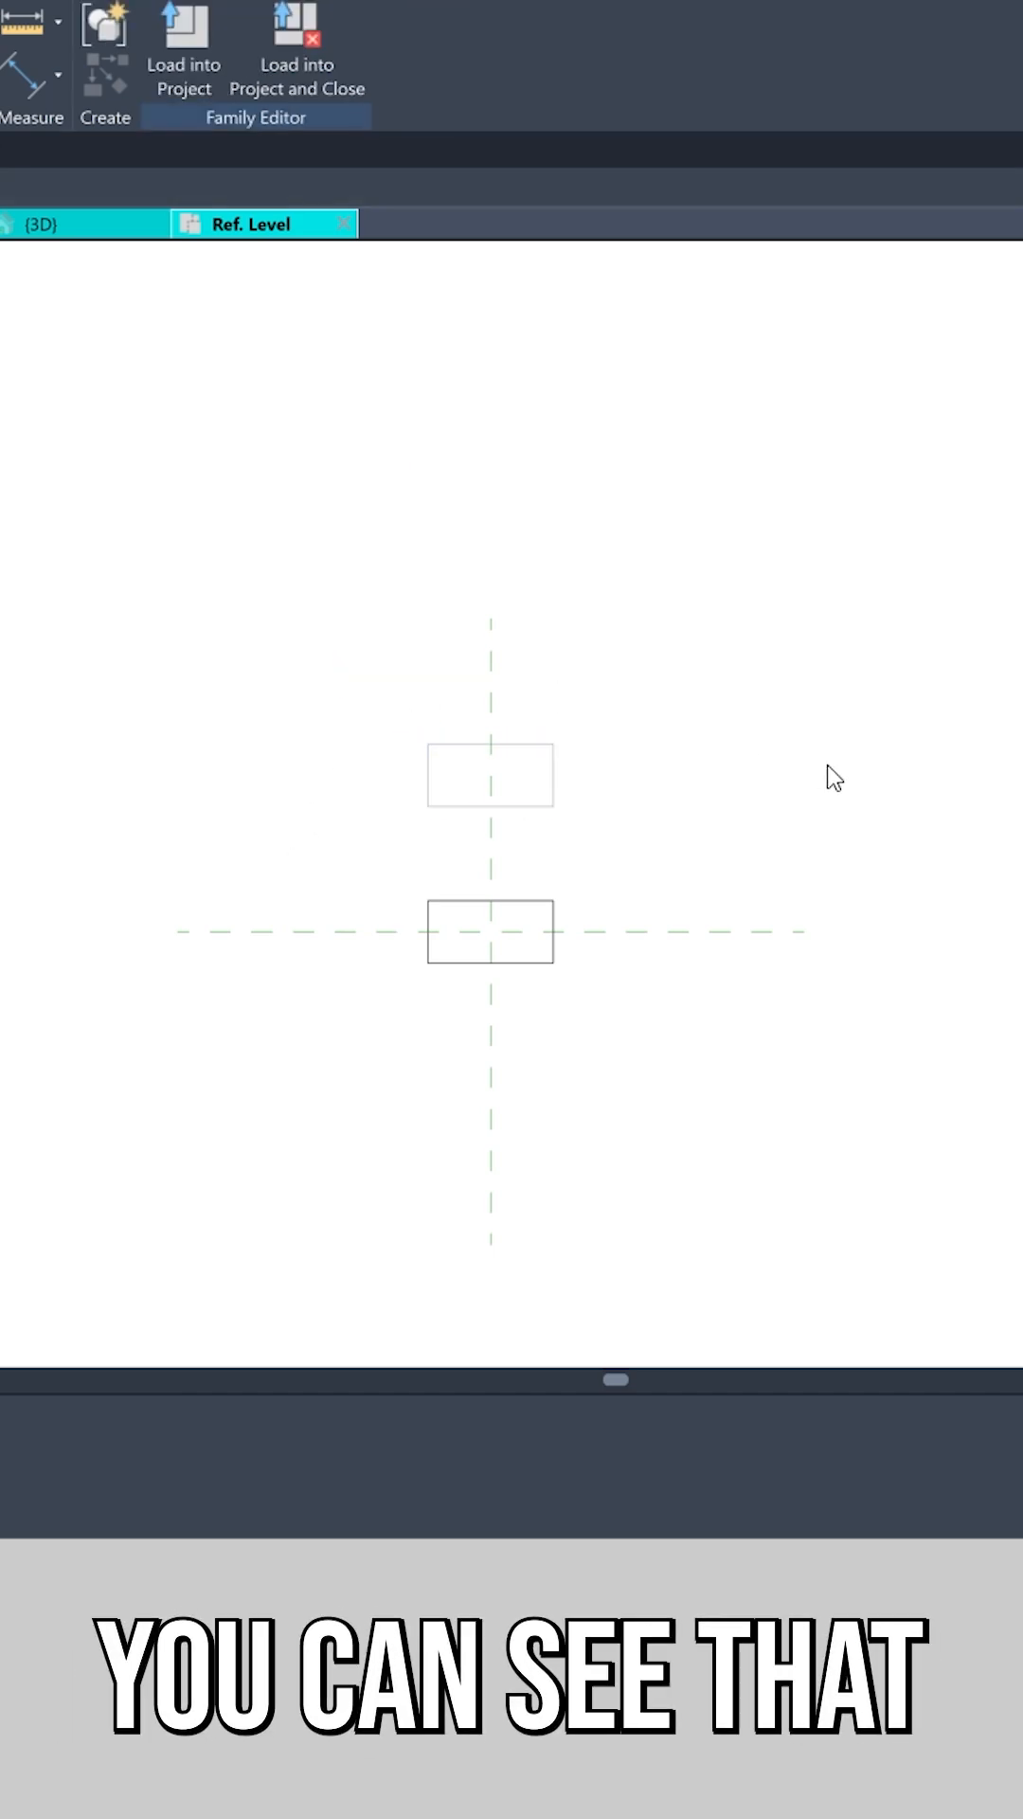
mouse_move(645, 864)
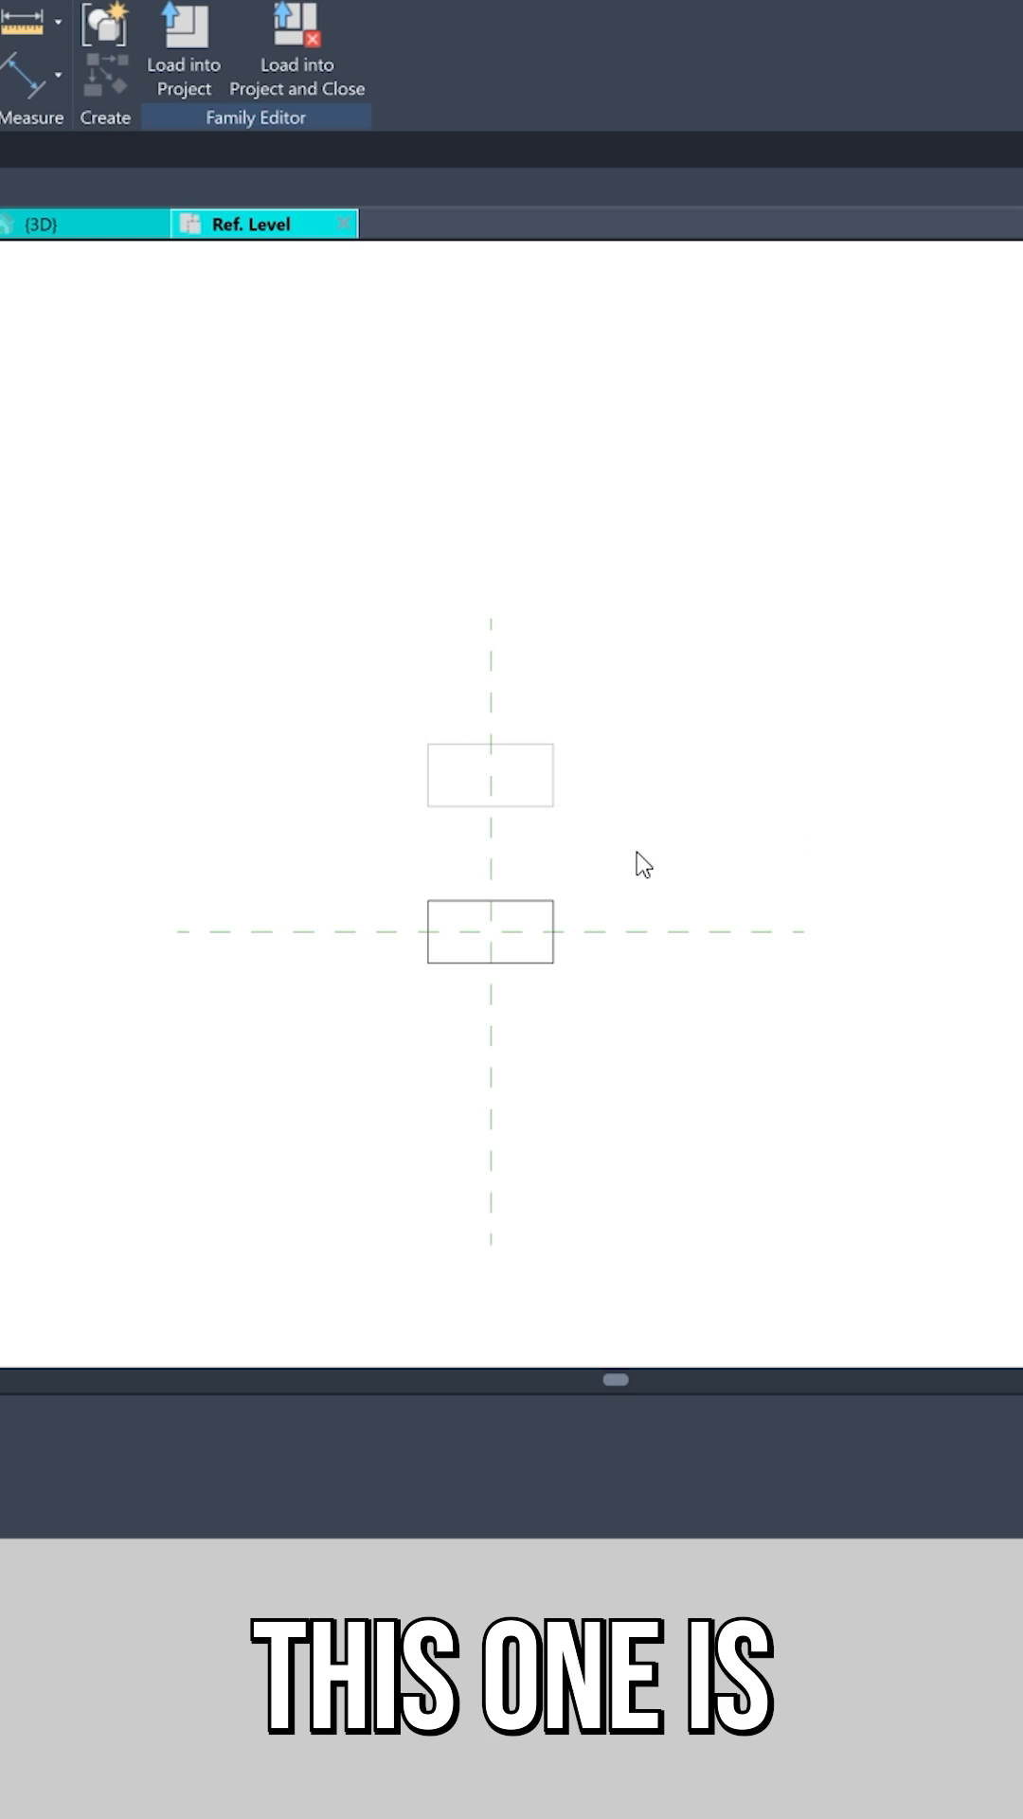